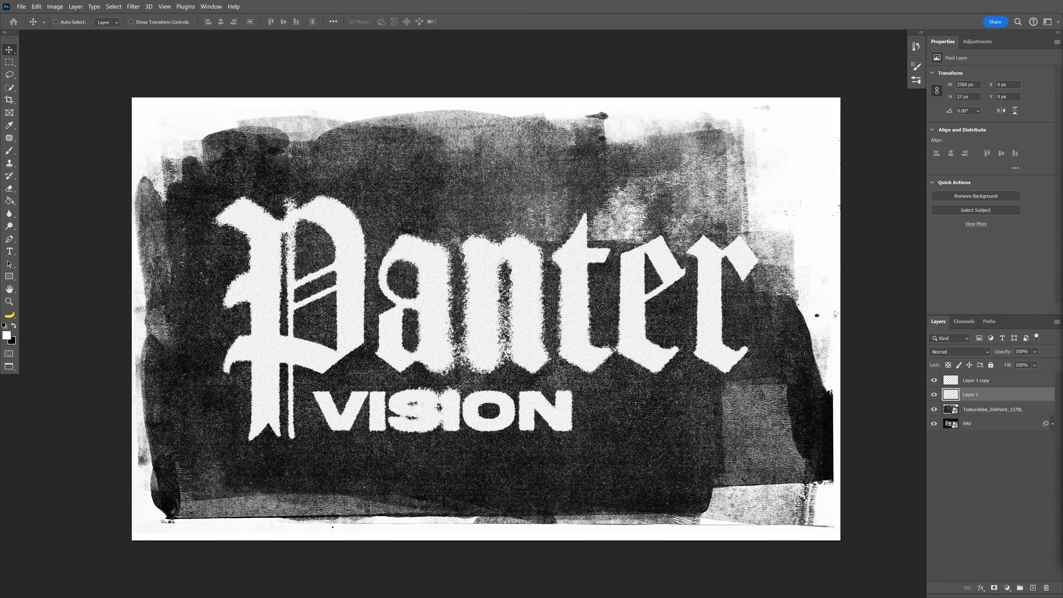
Set the Panter text in the Amador blackletter font.
click(55, 6)
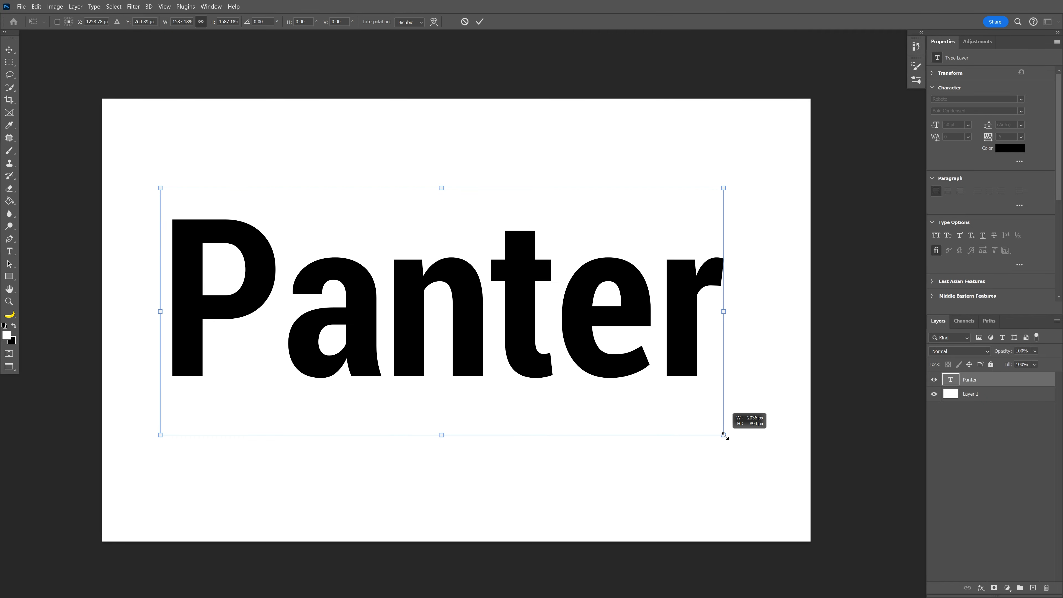
click(479, 21)
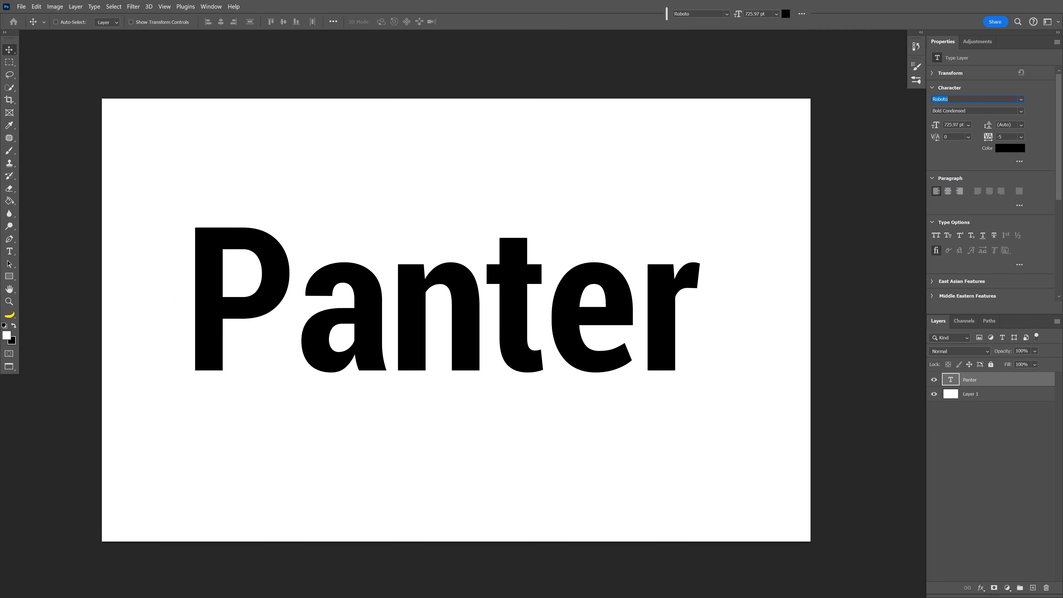
text(amado)
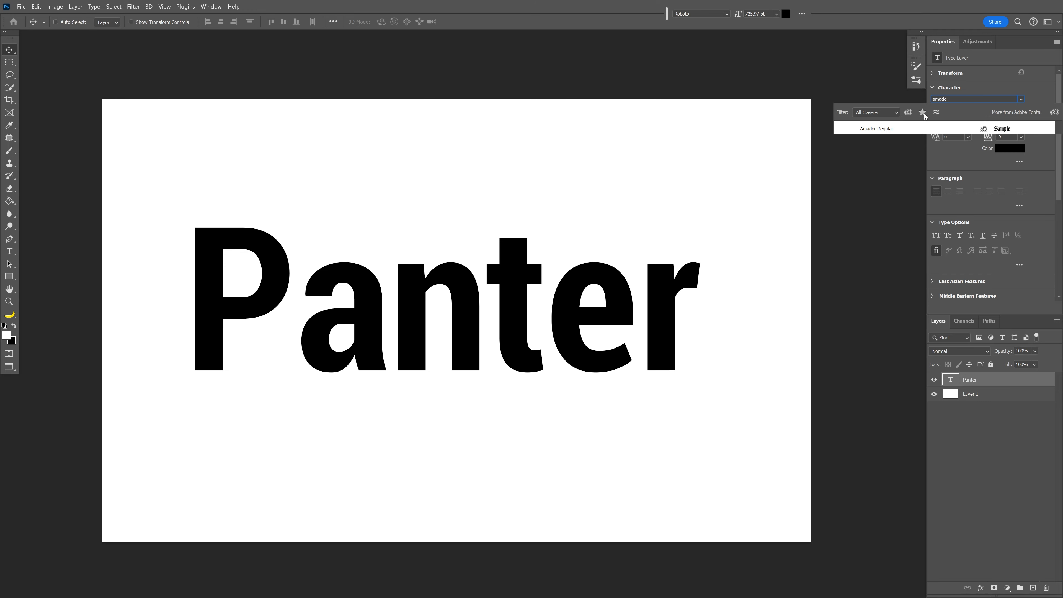
click(875, 128)
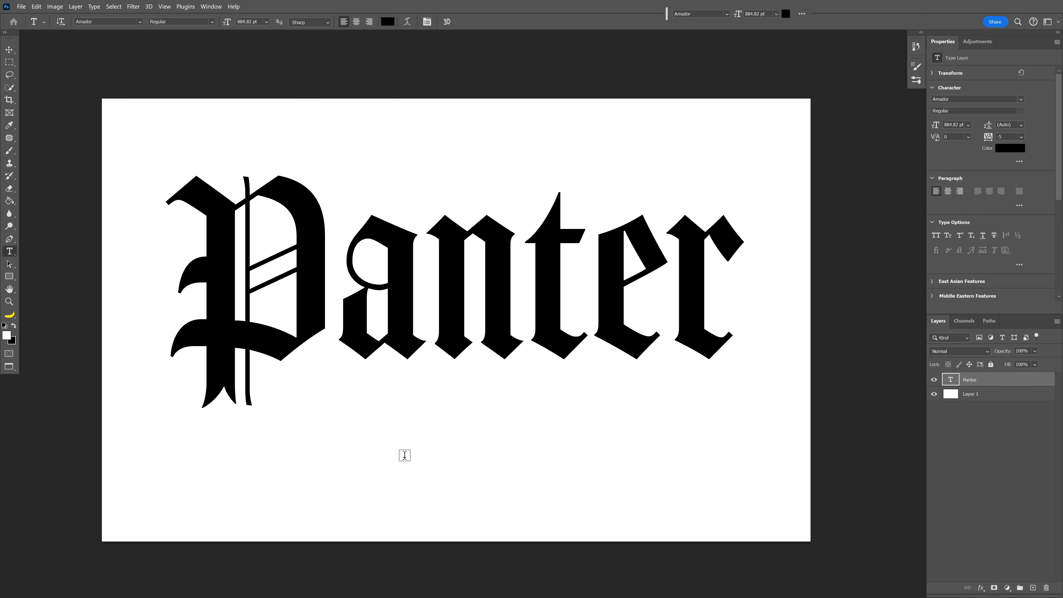
Add 'VISION' in Akira Expanded Super Bold and fit it snugly beside the P's stem.
text(VISION)
click(977, 98)
text(ak)
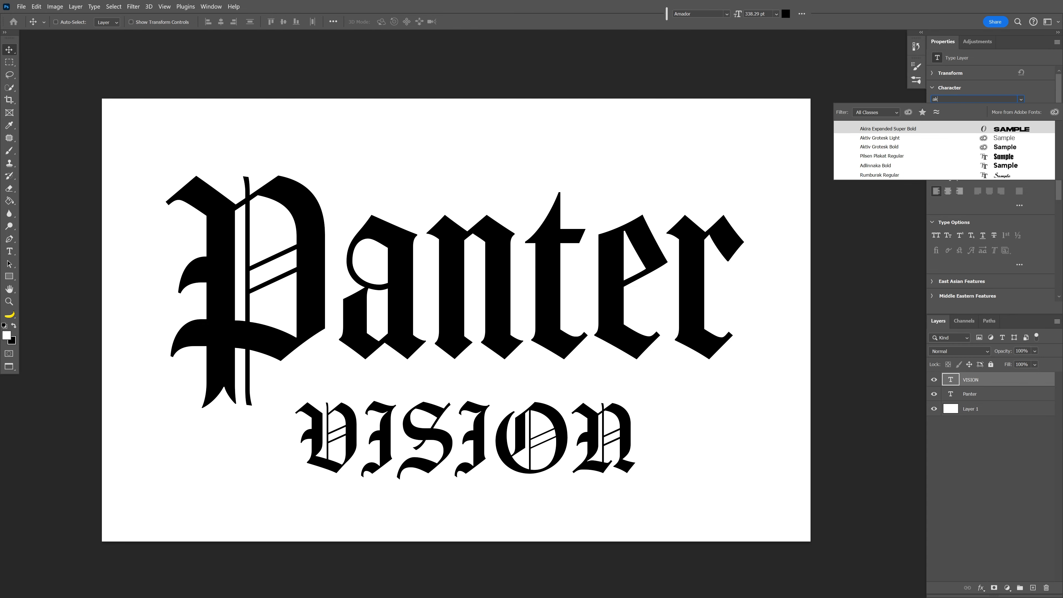
click(887, 128)
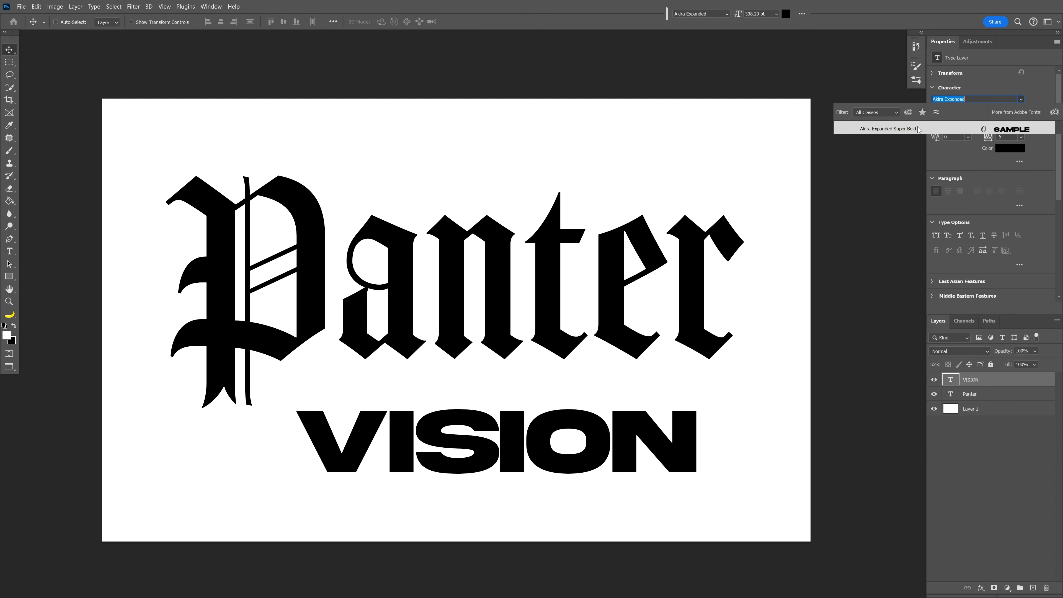
drag(624, 456, 624, 447)
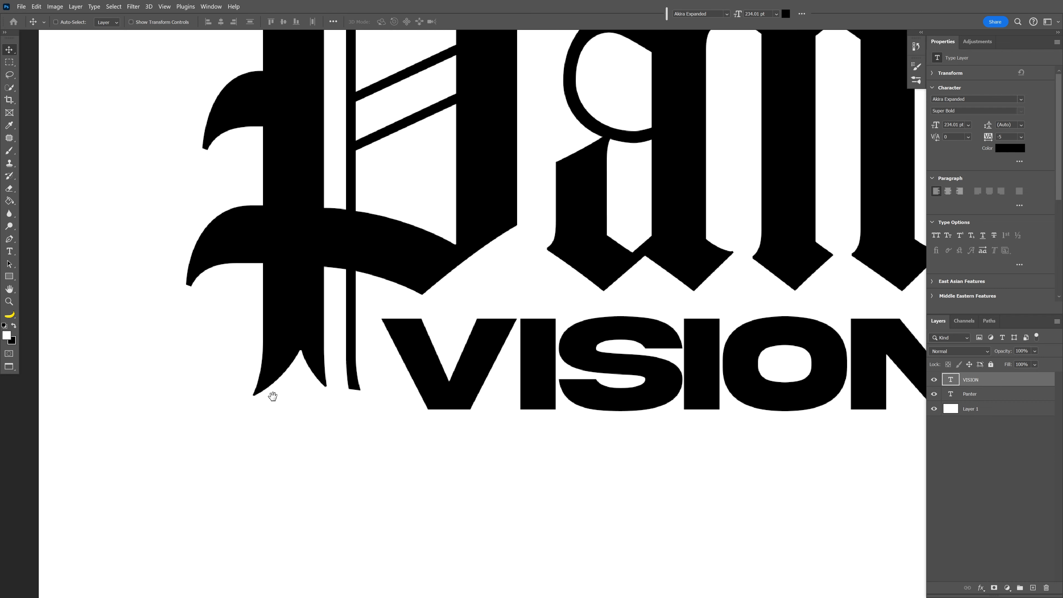
Duplicate the Panter layer, mask it to the P's tail and move it down to lengthen the tail.
click(970, 394)
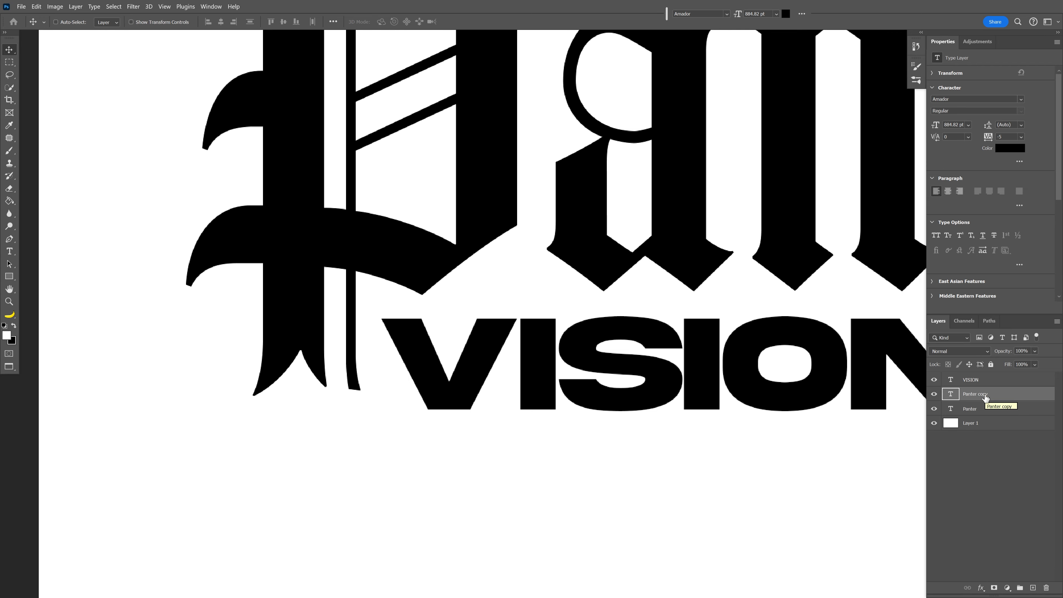
click(9, 61)
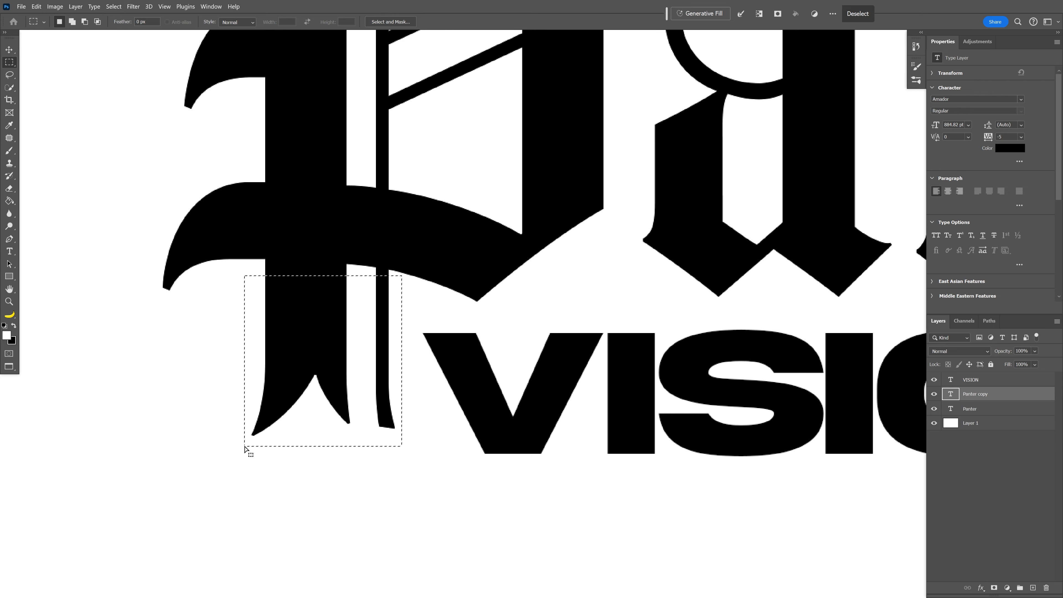
click(996, 588)
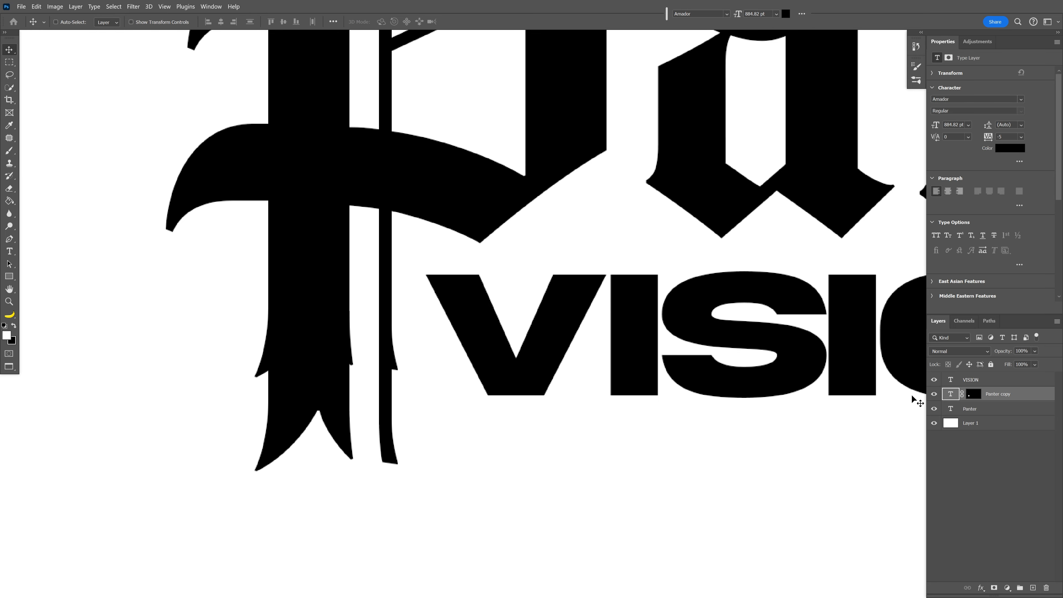
click(969, 409)
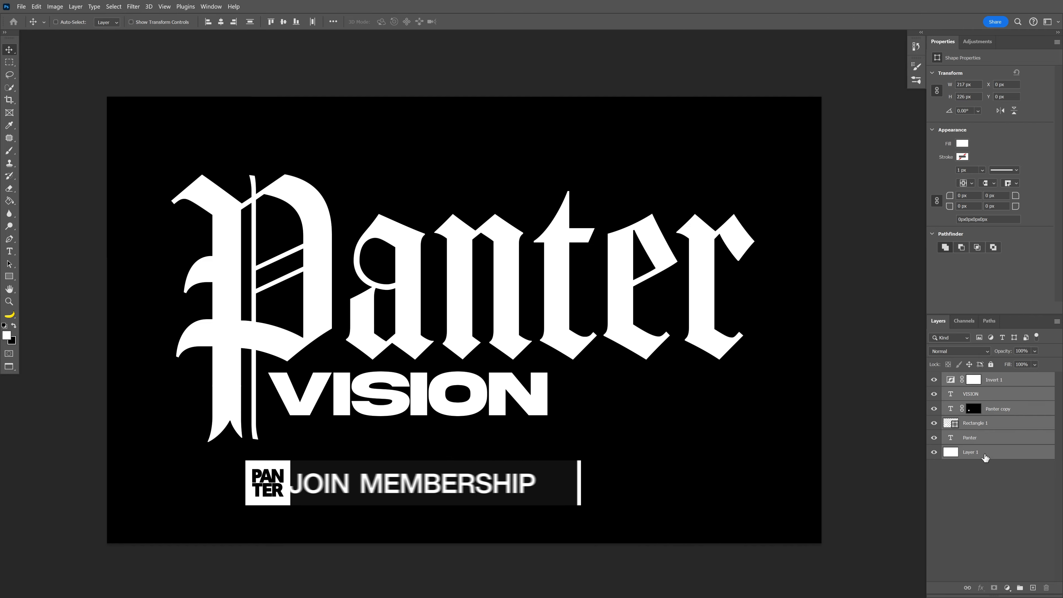
Bring up Layer 1's options to merge all layers into one smart object.
right_click(969, 452)
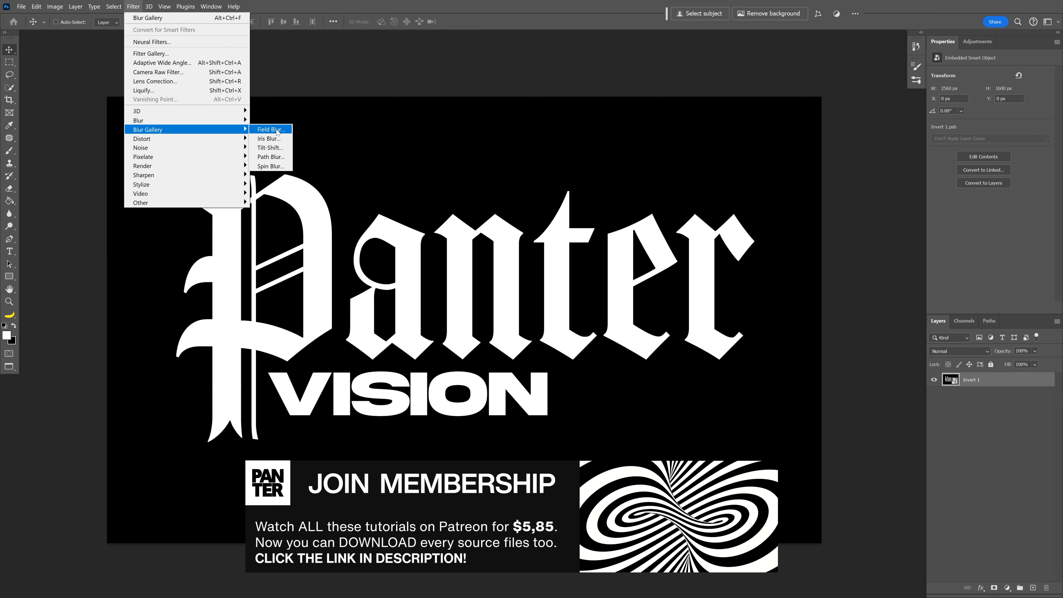
Apply a Field Blur softening the lettering's centre while the P and final r stay sharp.
click(269, 129)
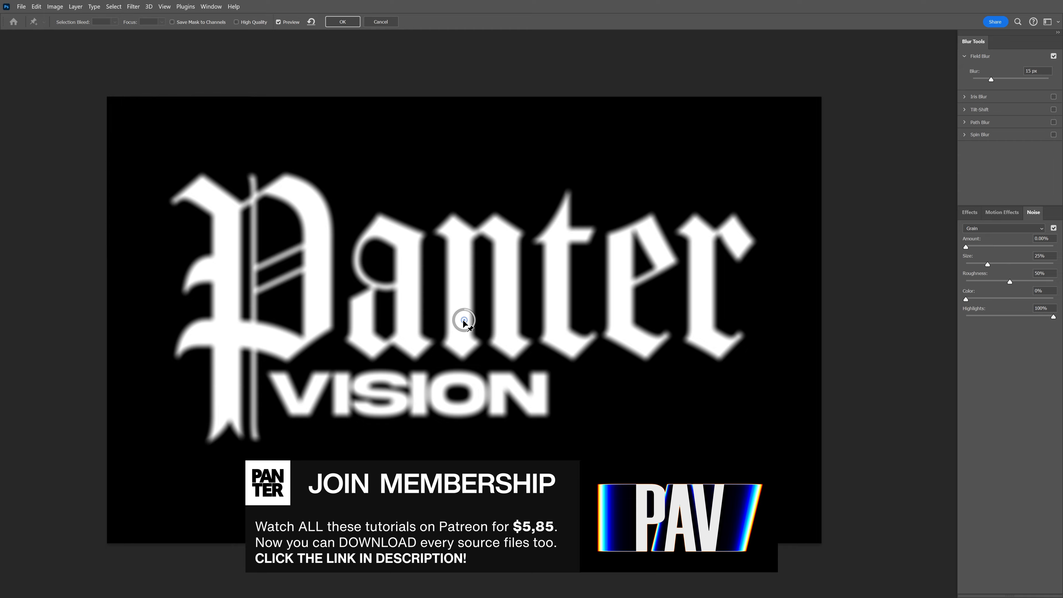
drag(464, 320, 474, 305)
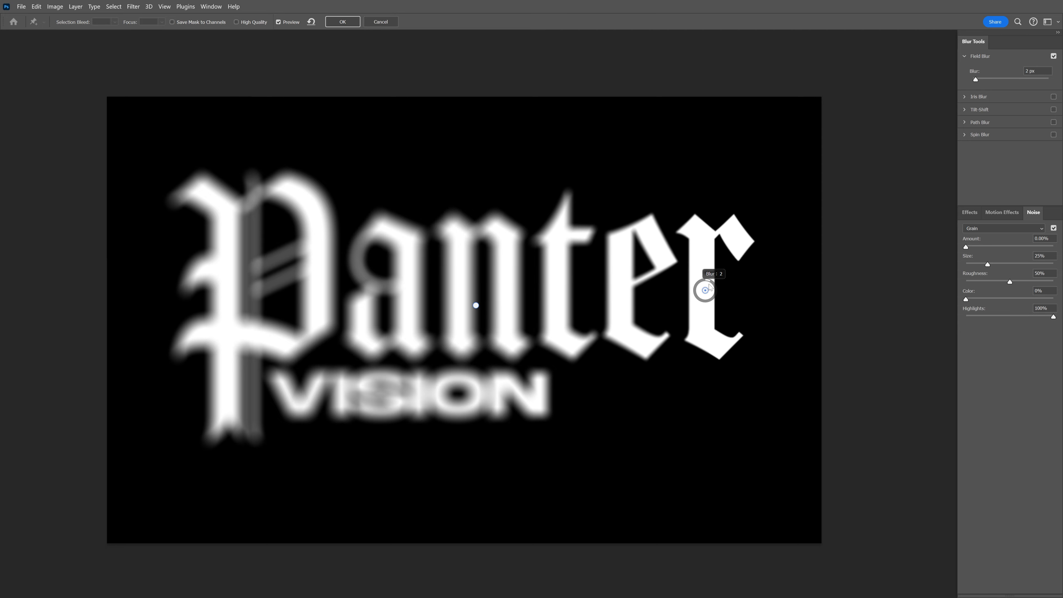
drag(704, 290, 227, 277)
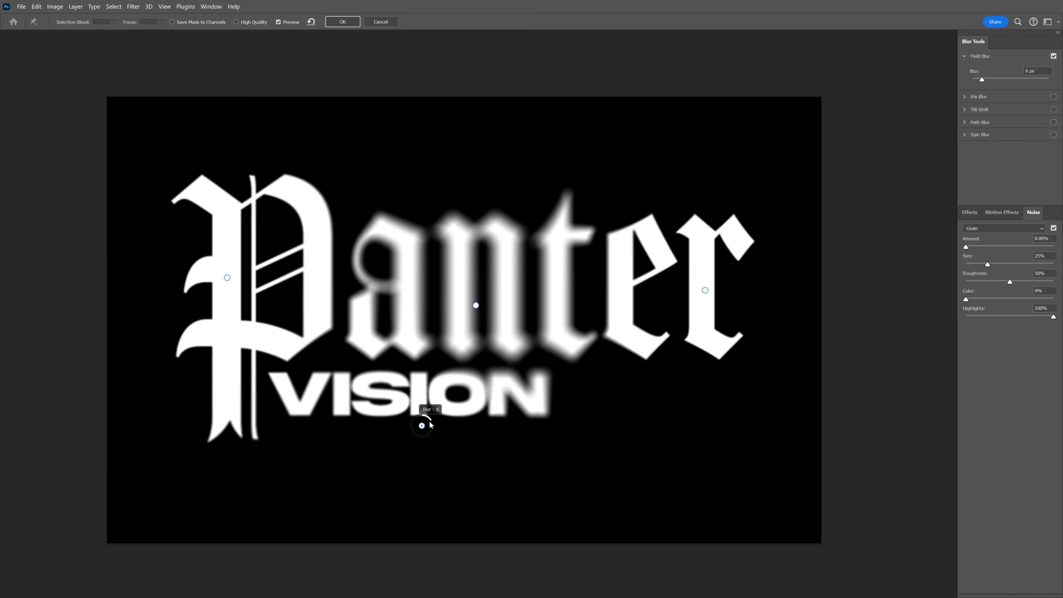
drag(431, 420, 395, 434)
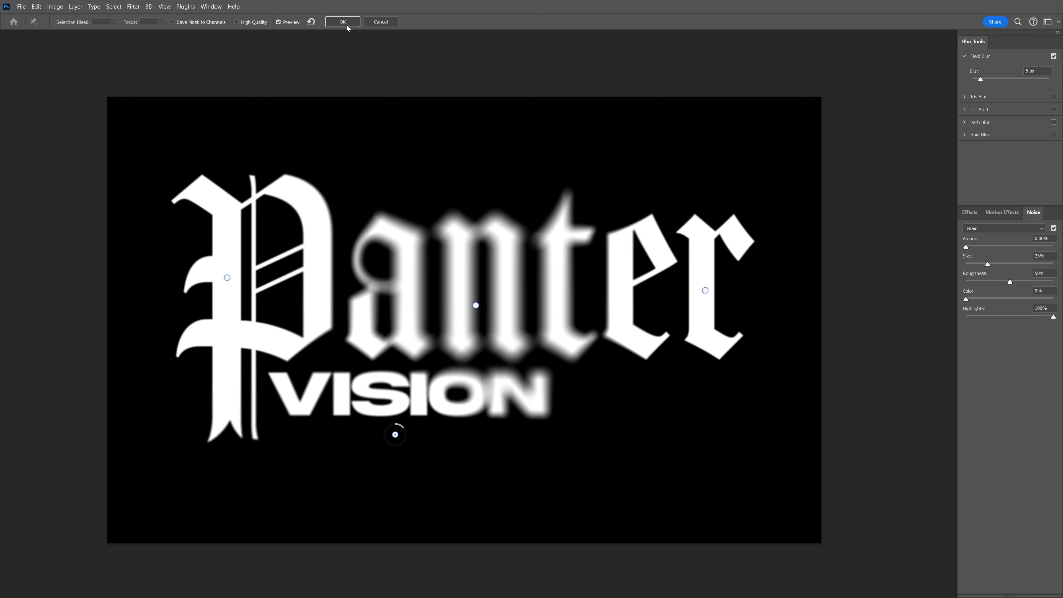
click(133, 6)
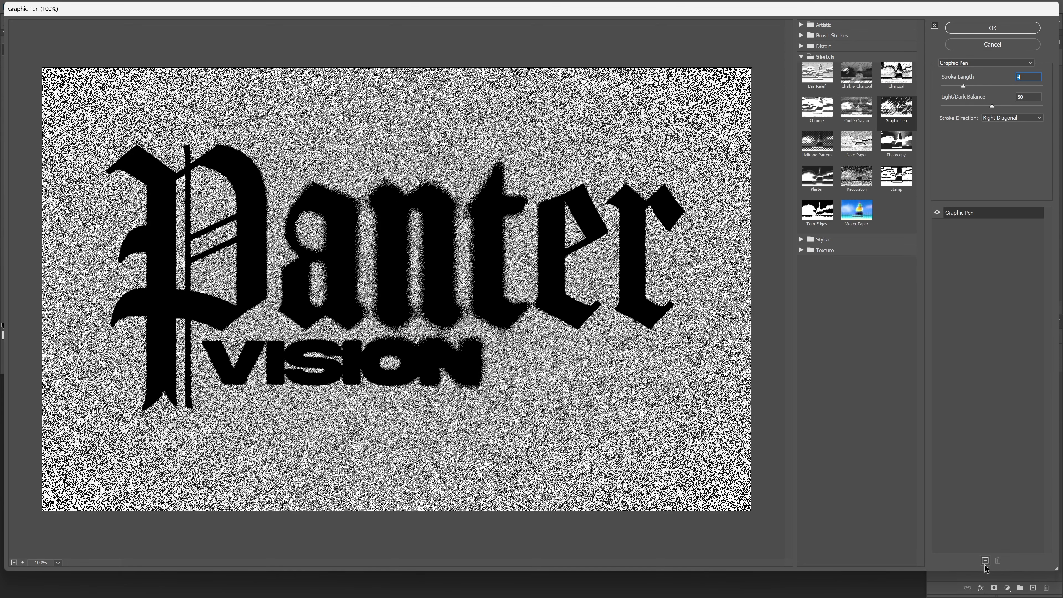
Stack a Torn Edges filter over Graphic Pen and adjust its Smoothness.
click(985, 559)
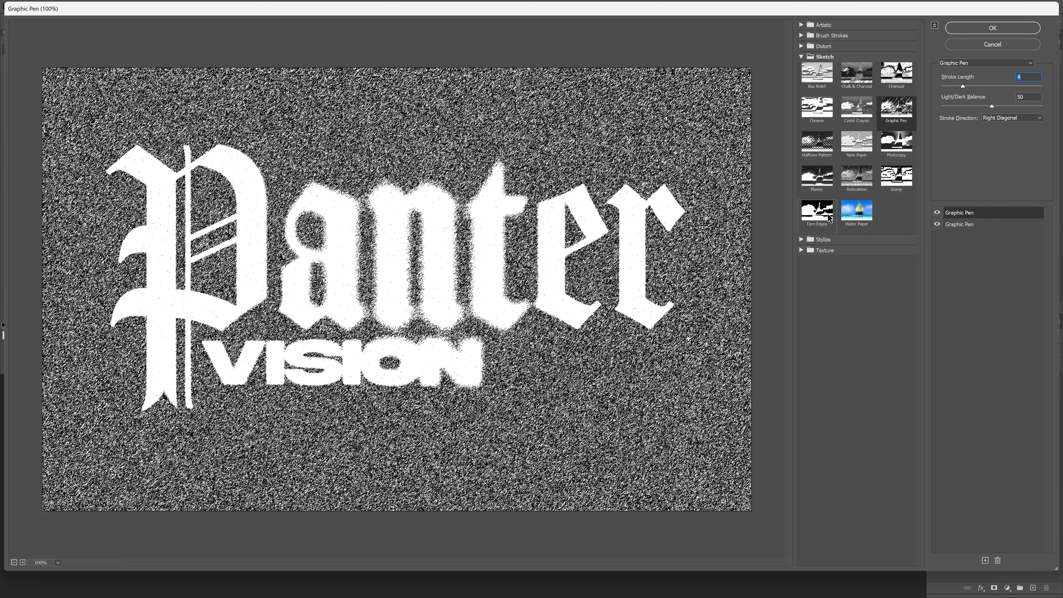
click(816, 209)
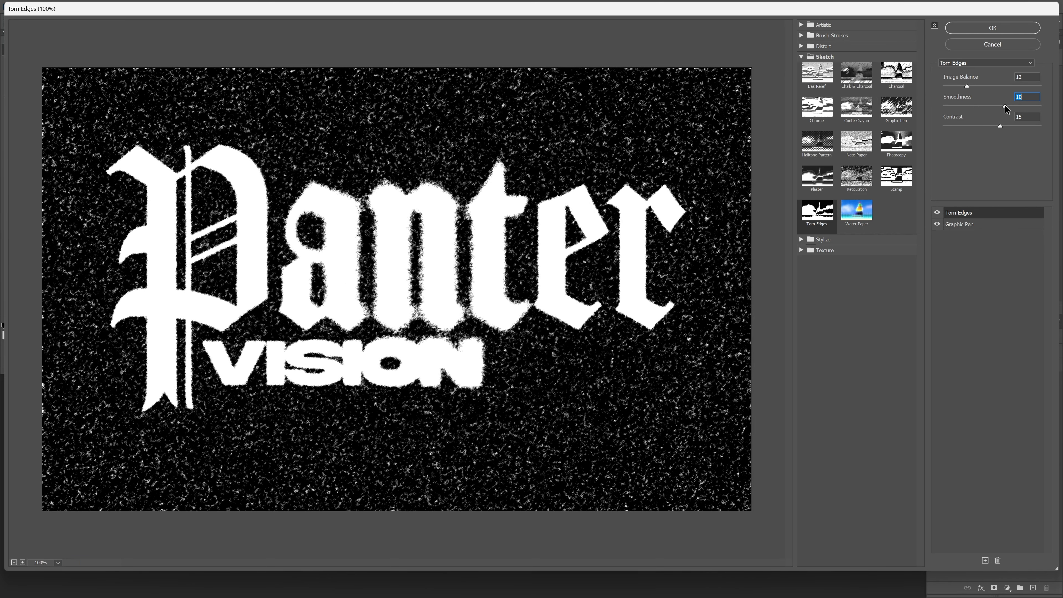
drag(998, 126, 1002, 126)
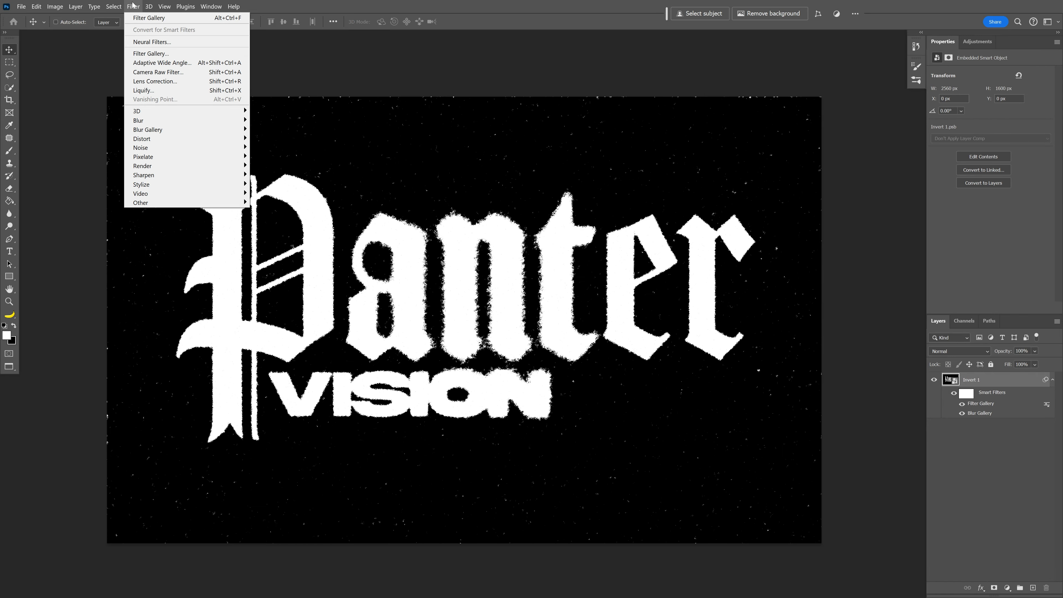
mouse_move(140, 148)
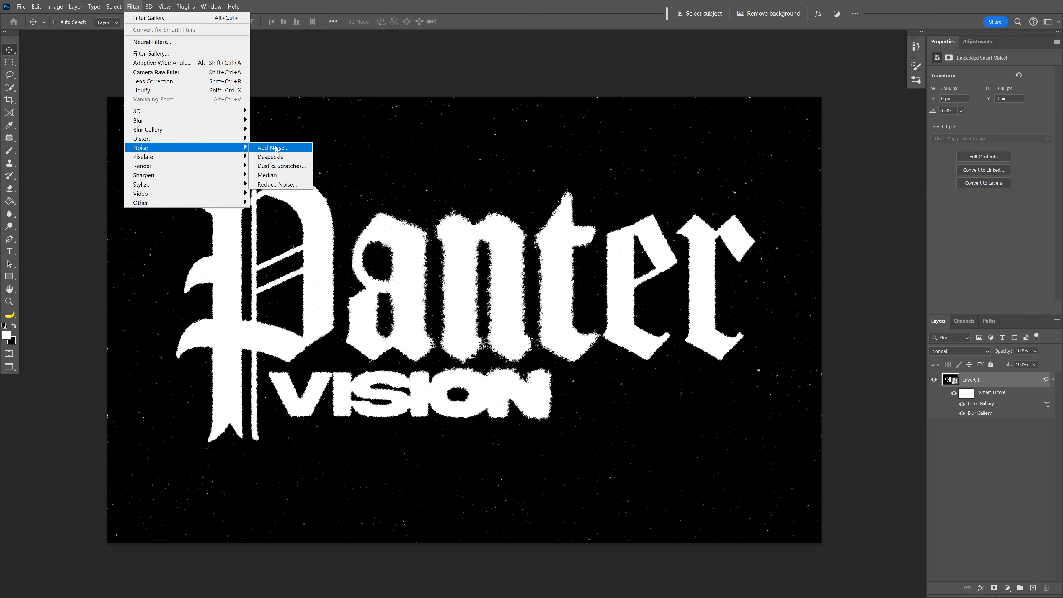
Add about 16% Uniform, Monochromatic noise over the lettering artwork.
click(272, 147)
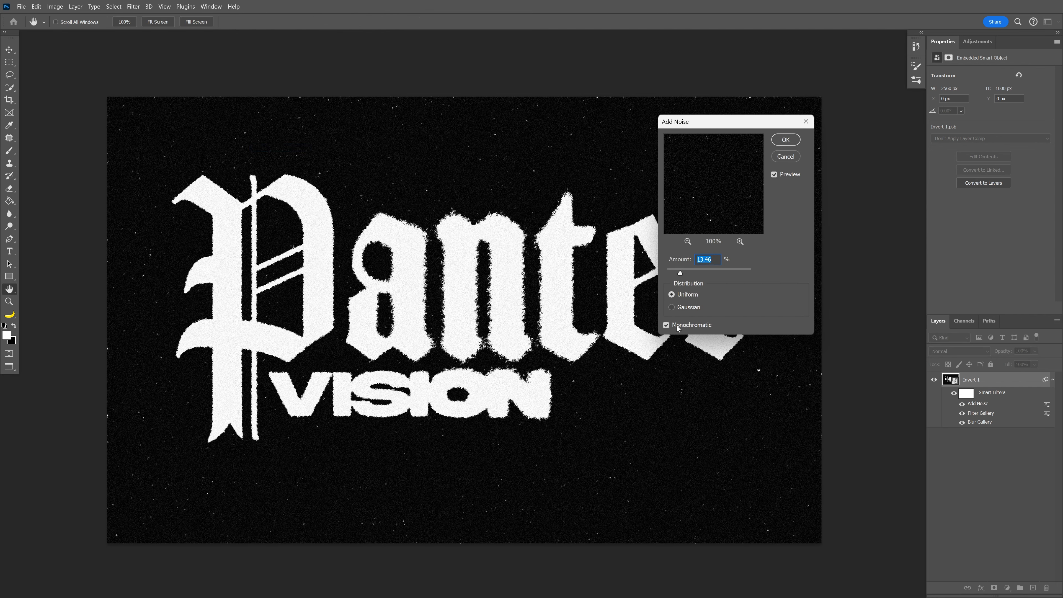
drag(679, 273, 683, 272)
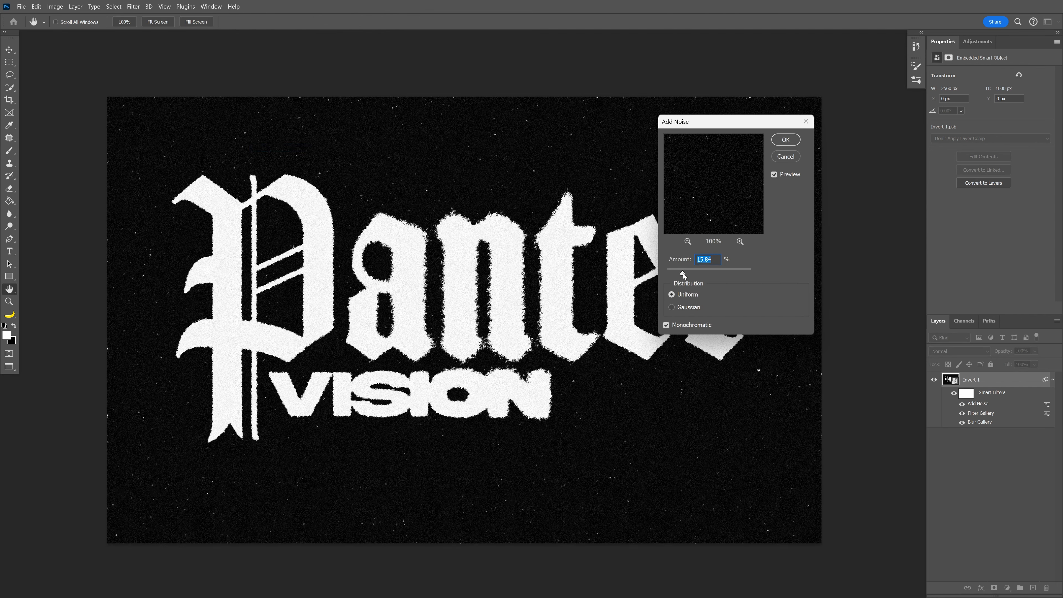
click(785, 139)
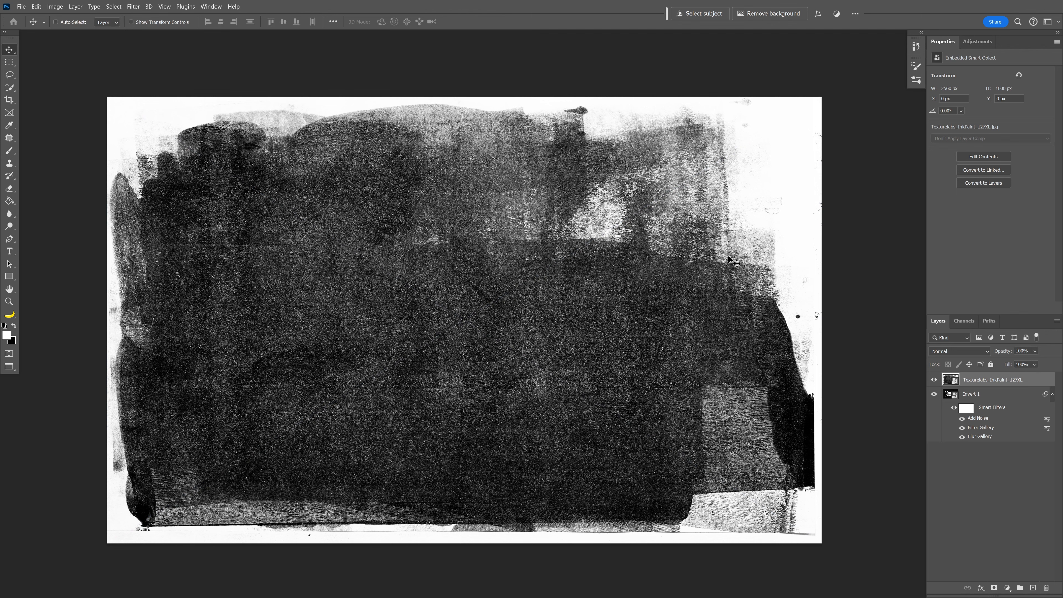
Set the ink-paint texture layer's blend mode to Lighter Color so the white lettering shows through.
click(958, 351)
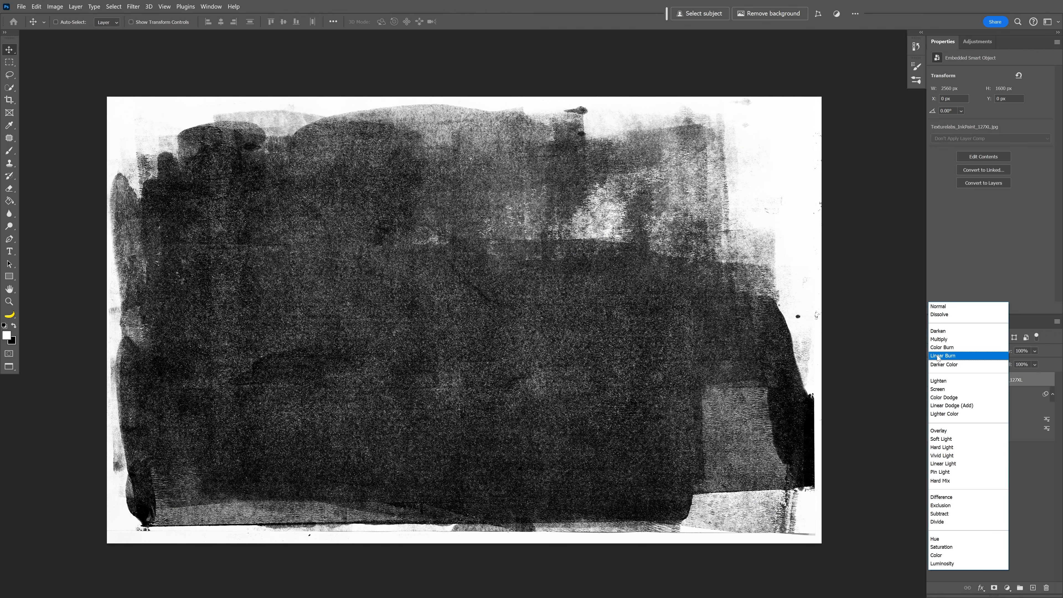
click(944, 397)
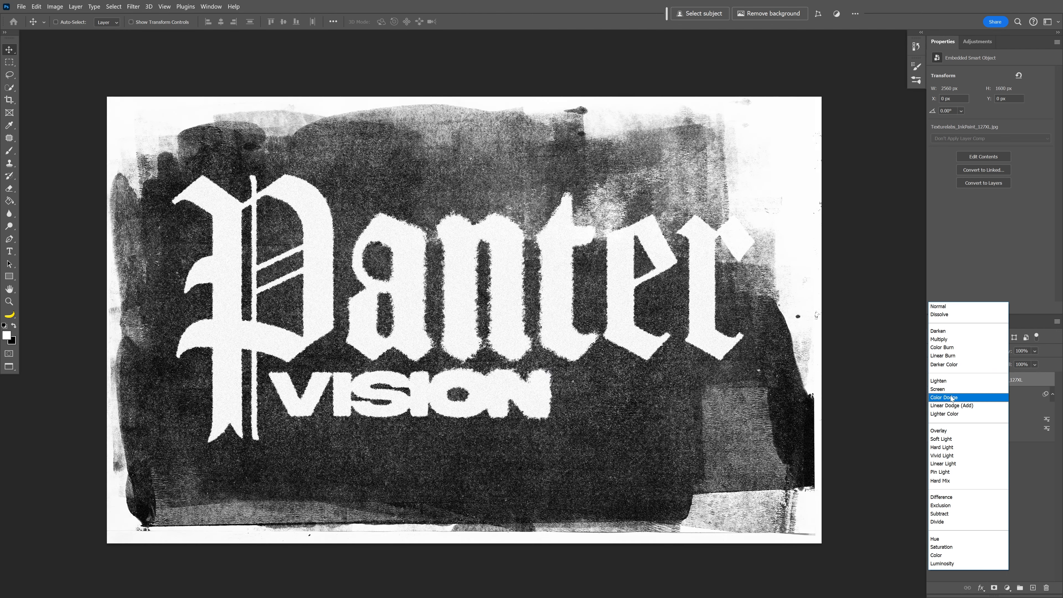
click(943, 414)
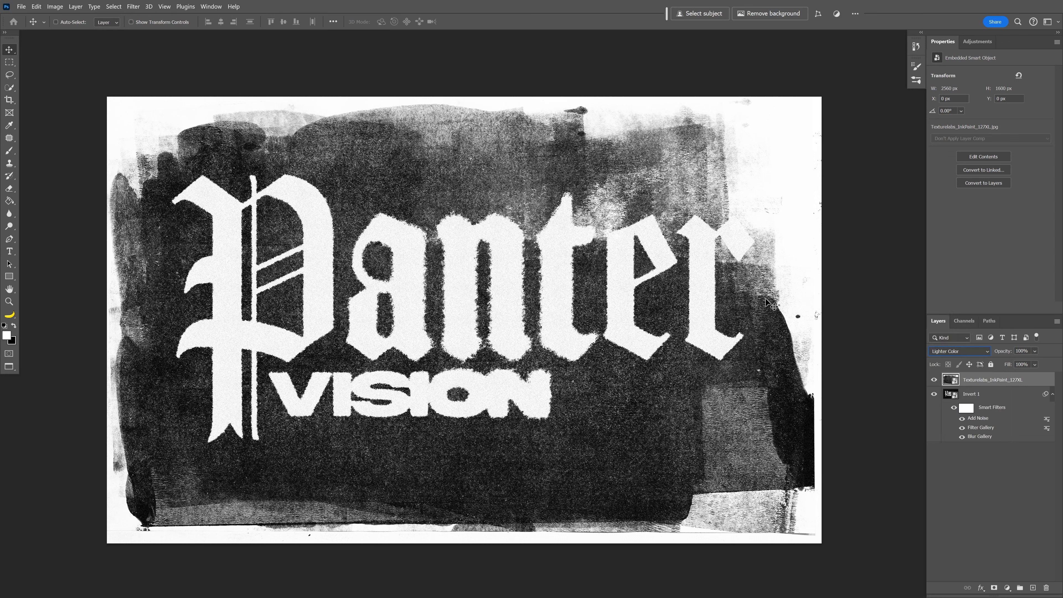